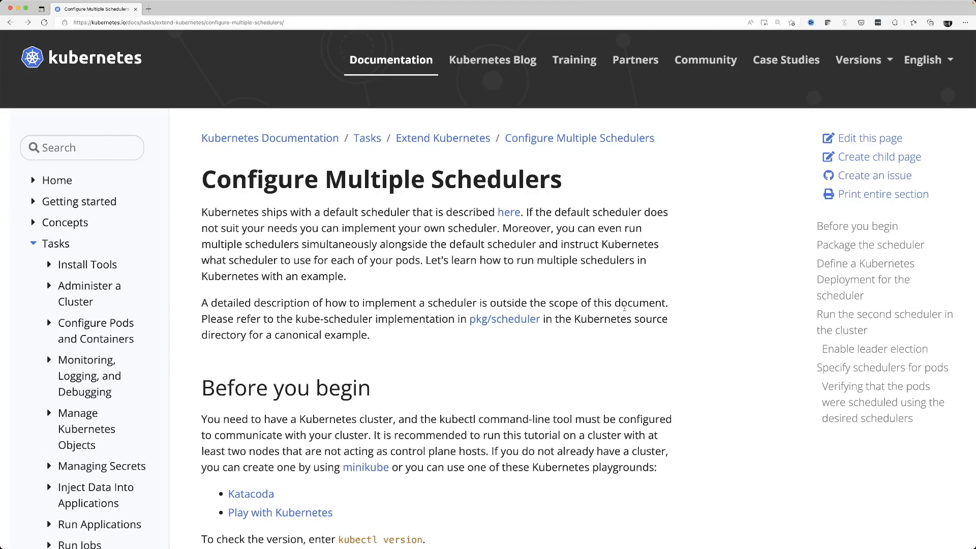
- Scroll past Package the scheduler to the Deployment section of my-scheduler.yaml
scroll(down, 3)
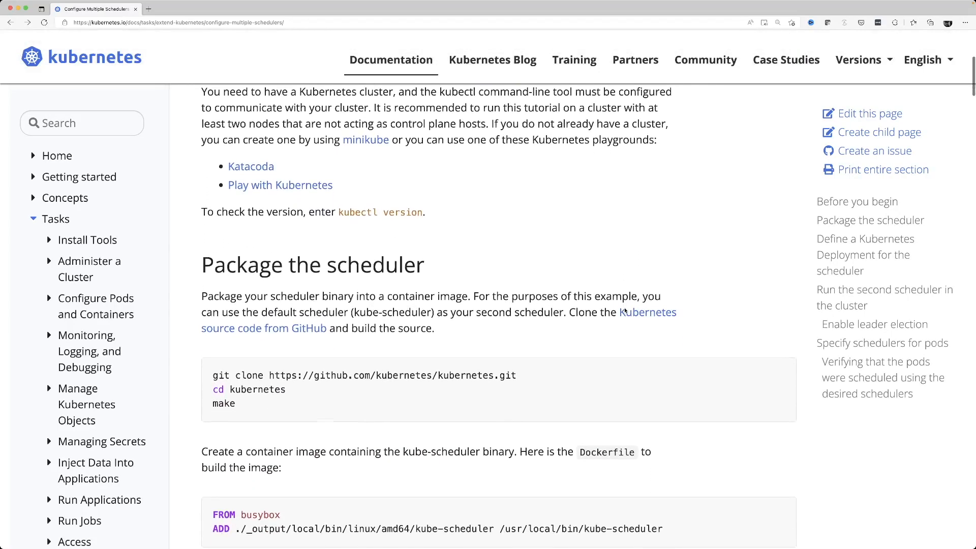
scroll(down, 3)
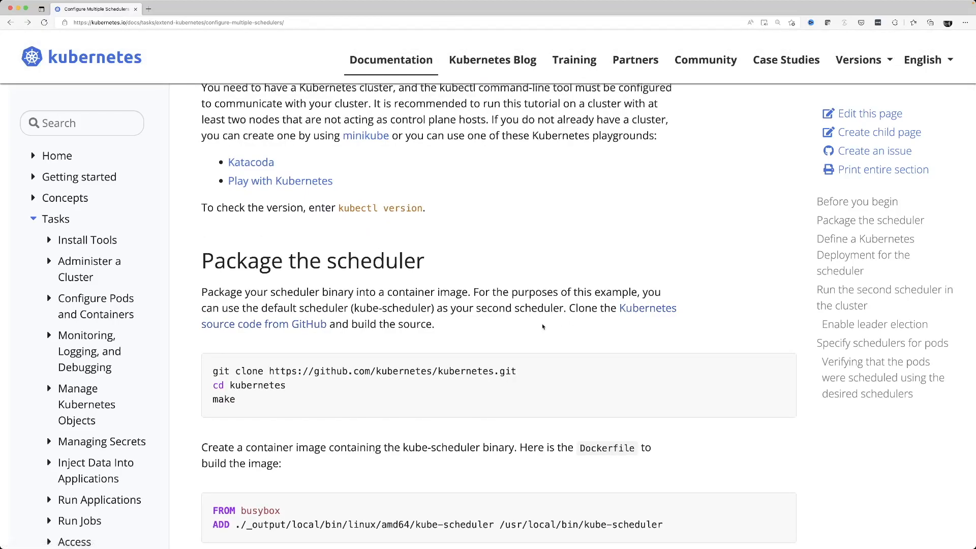
scroll(down, 3)
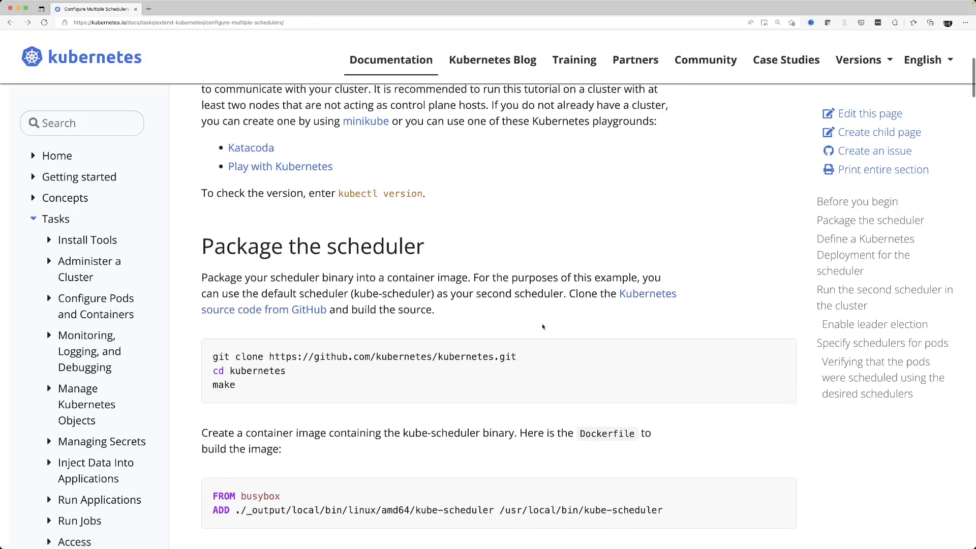
scroll(down, 3)
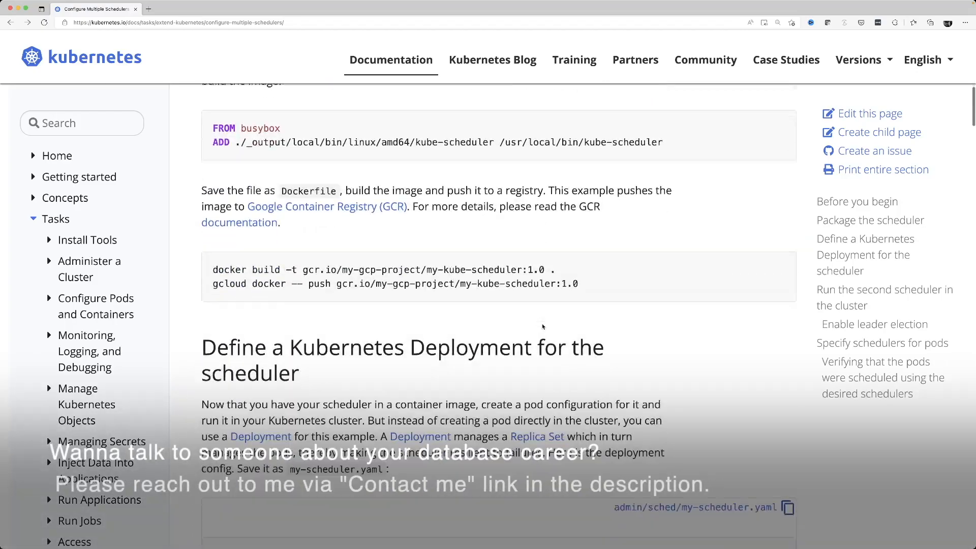
scroll(down, 3)
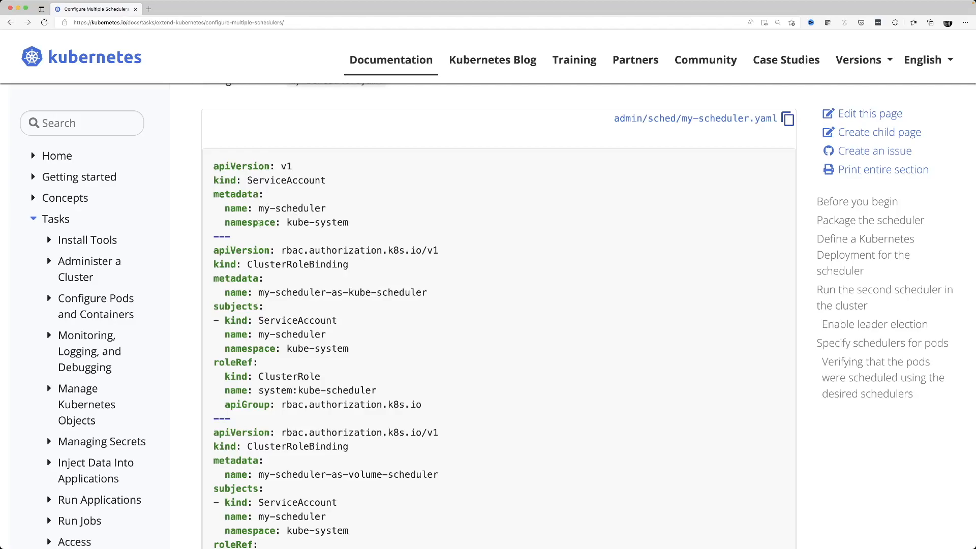
scroll(down, 3)
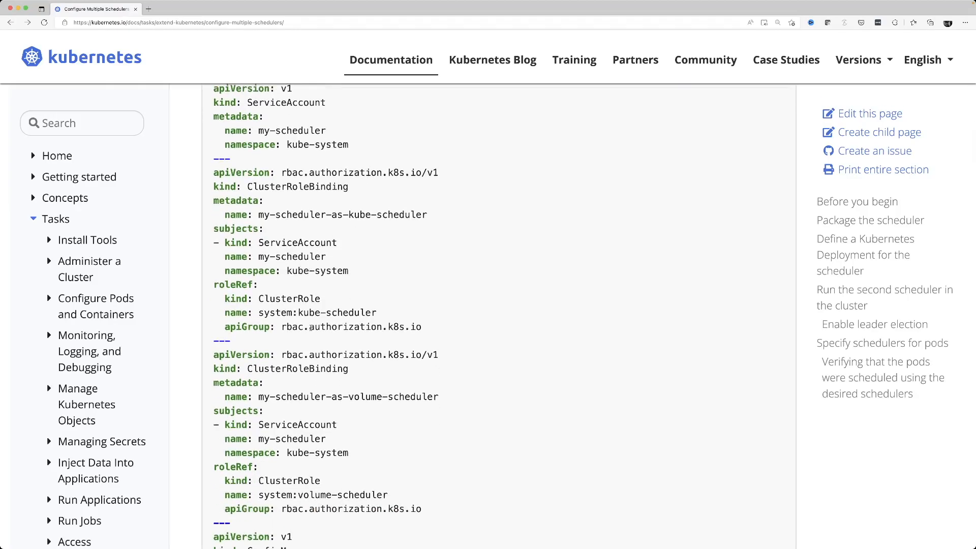
scroll(down, 3)
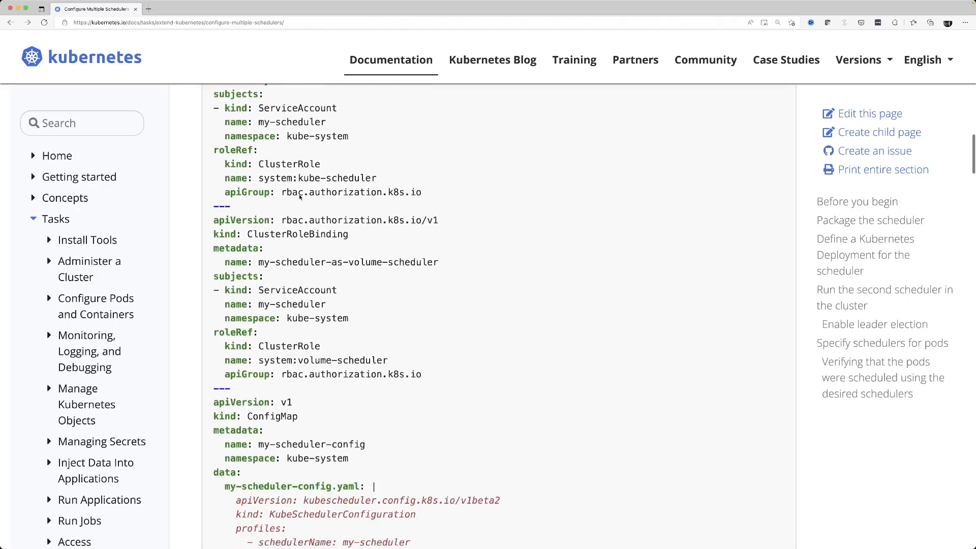
scroll(down, 3)
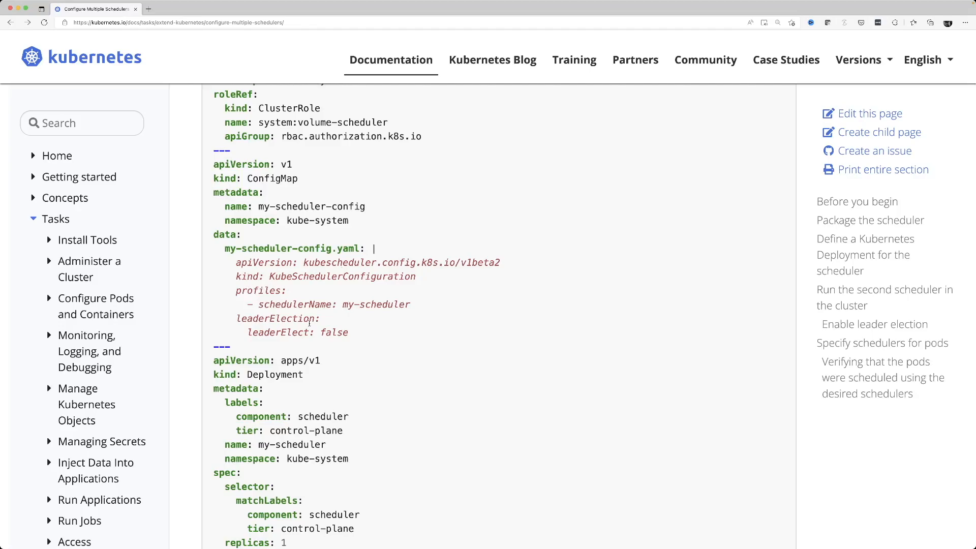
scroll(down, 3)
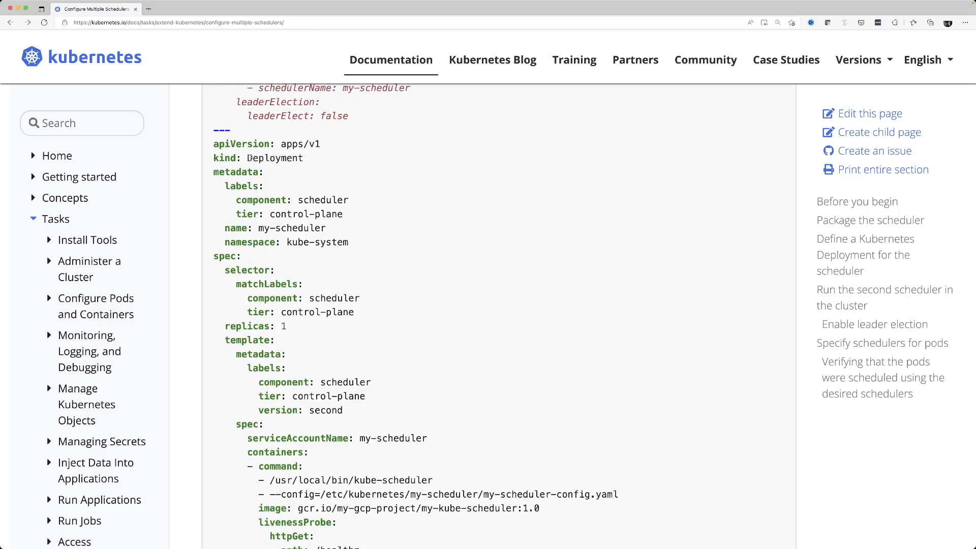
- Mark the Deployment kind and my-scheduler name, then read down to the container image line
double_click(274, 158)
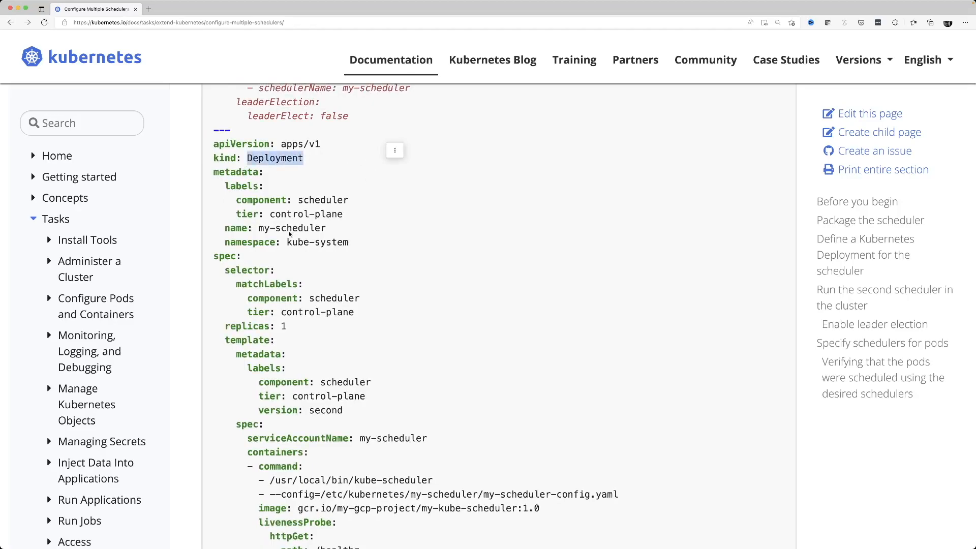
double_click(292, 227)
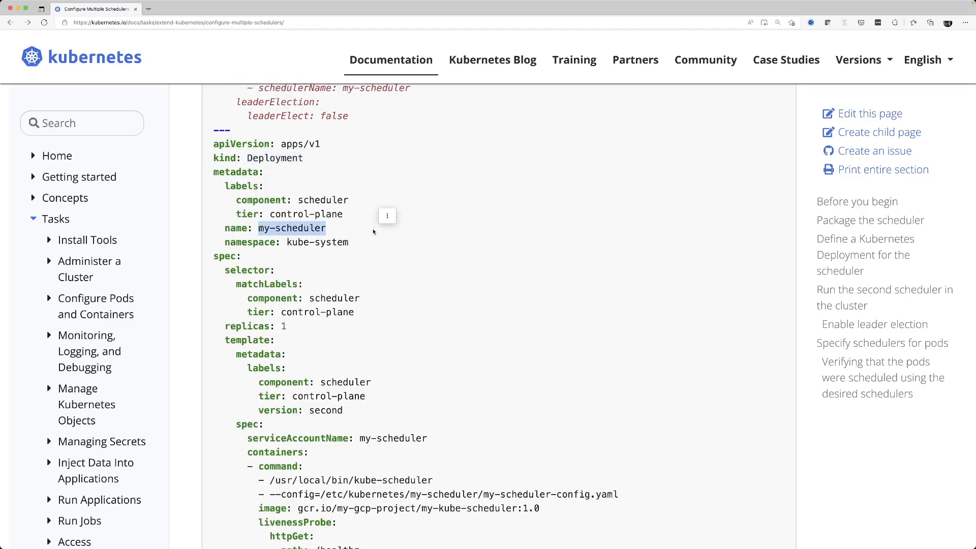
scroll(down, 3)
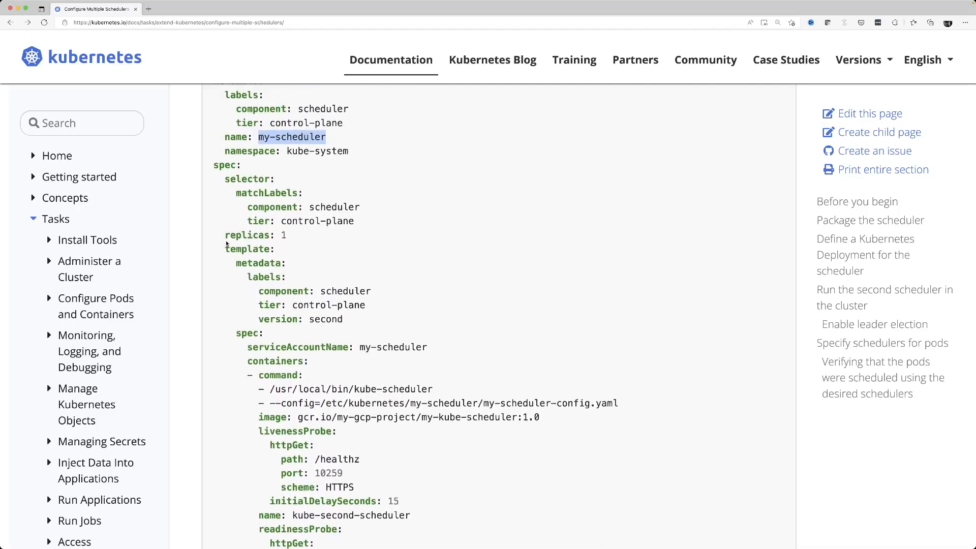
scroll(down, 3)
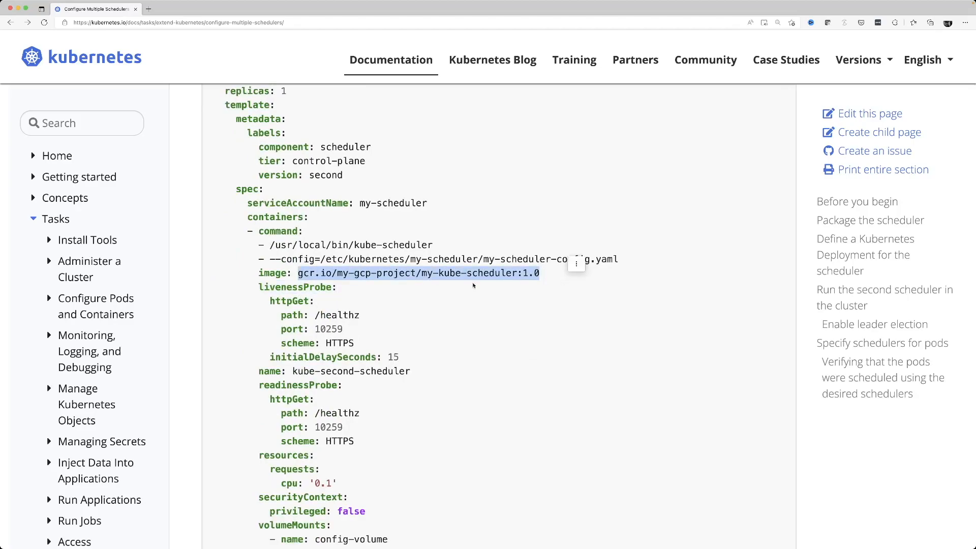
mouse_move(473, 314)
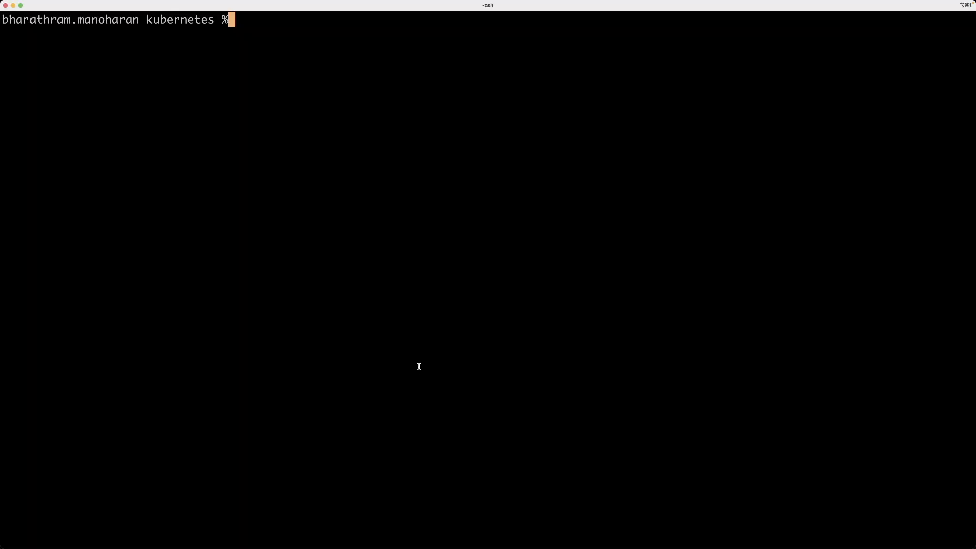
- List the running pods in the kube-system namespace with kubectl get pods
text(kubectl)
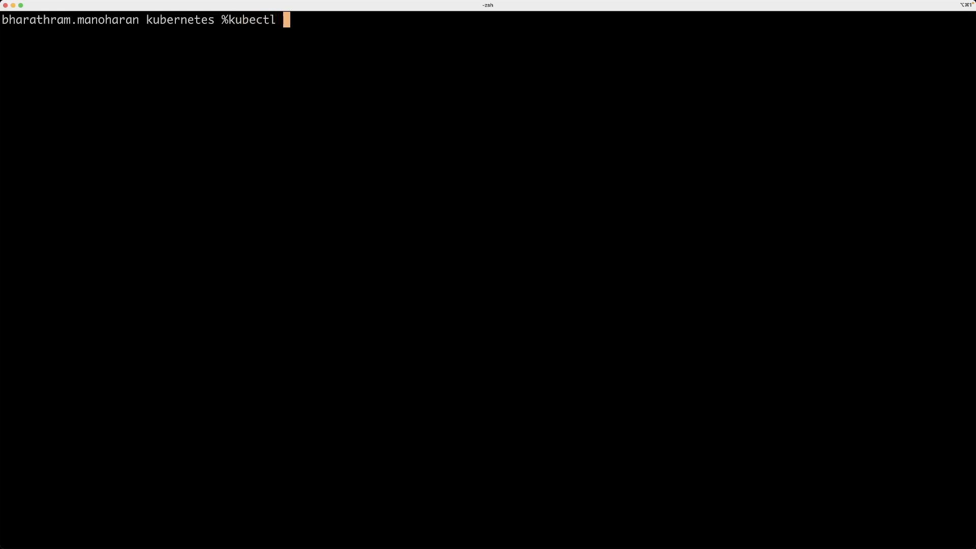
text(get)
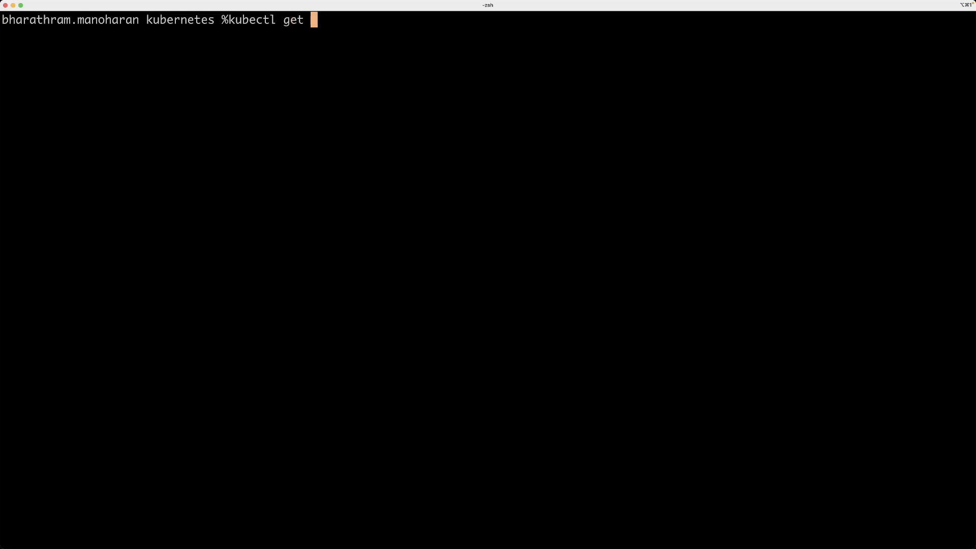
text(po)
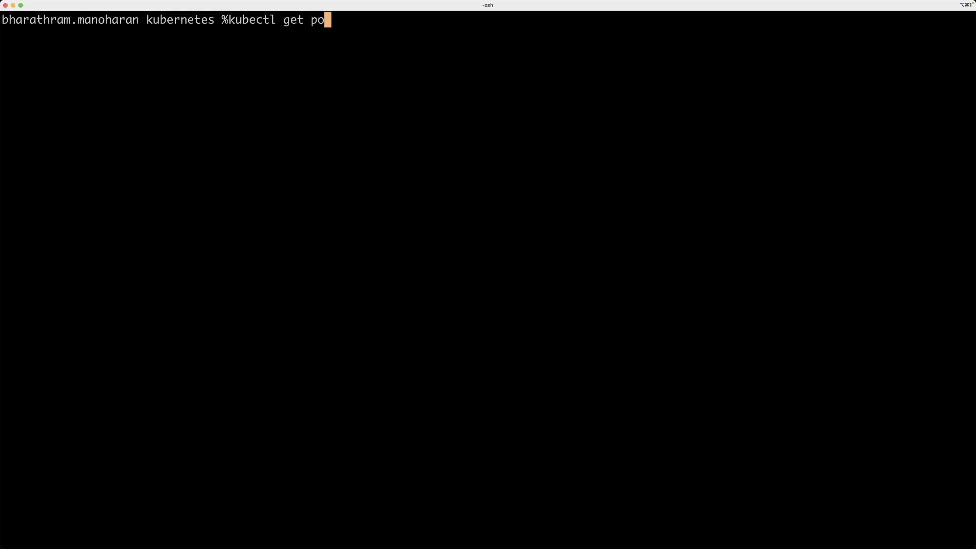
text(ds -n kube-system)
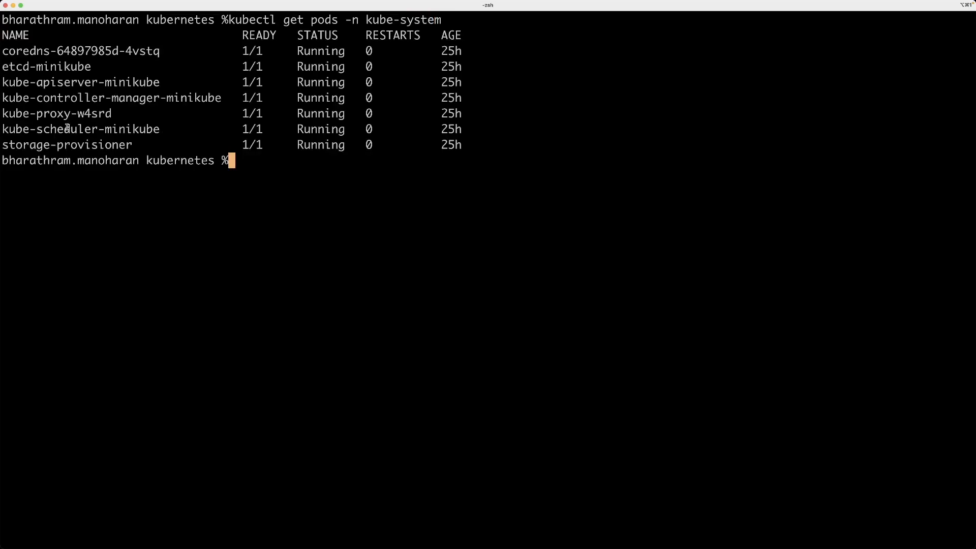
- Grep the kube-scheduler-minikube pod YAML for its image, k8s.gcr.io/kube-scheduler:v1.23.3
text(k)
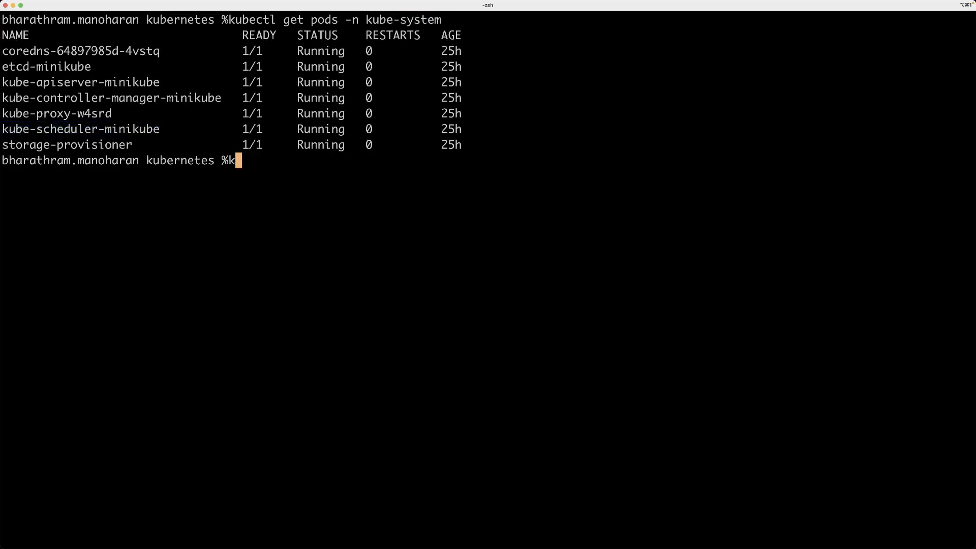
text(ubectl)
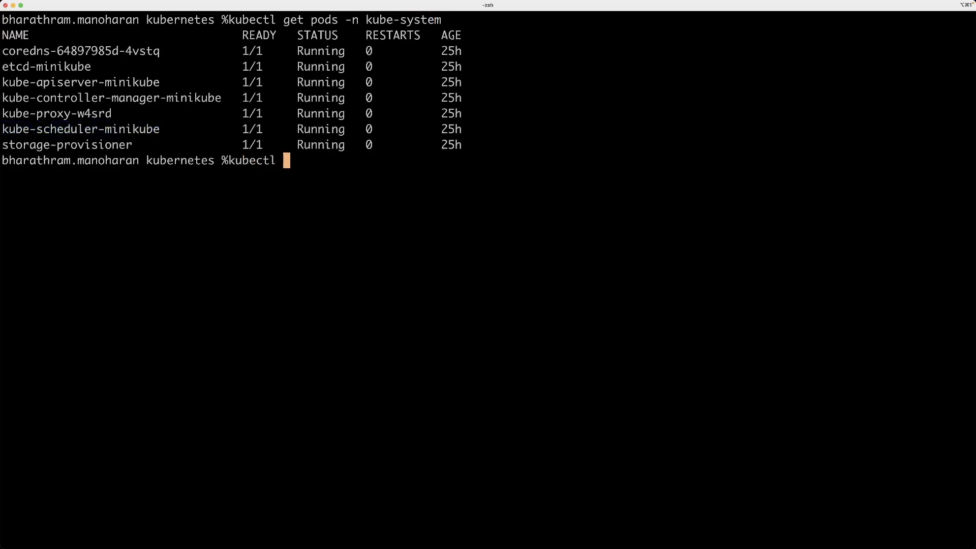
text(get pod)
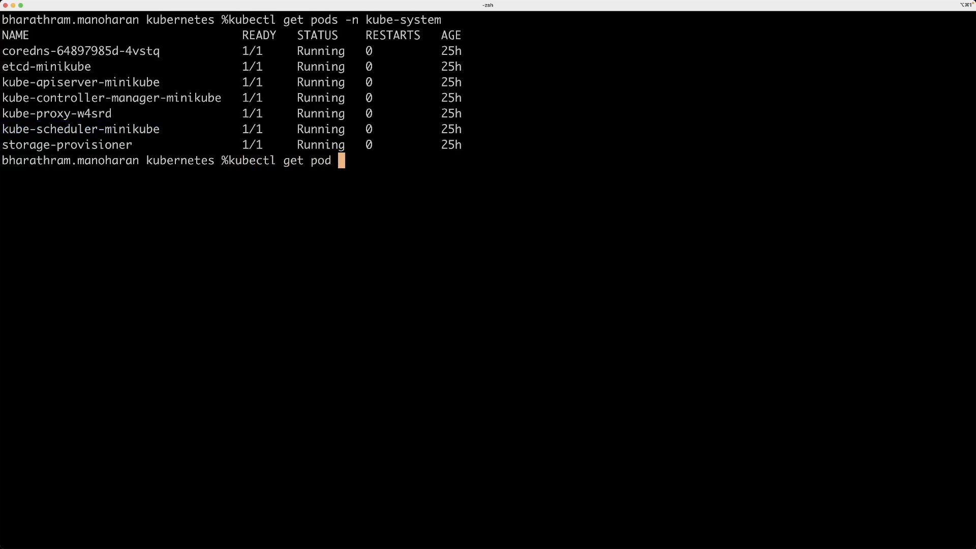
text(kube-scheduler-minikube -o yaml | grep image)
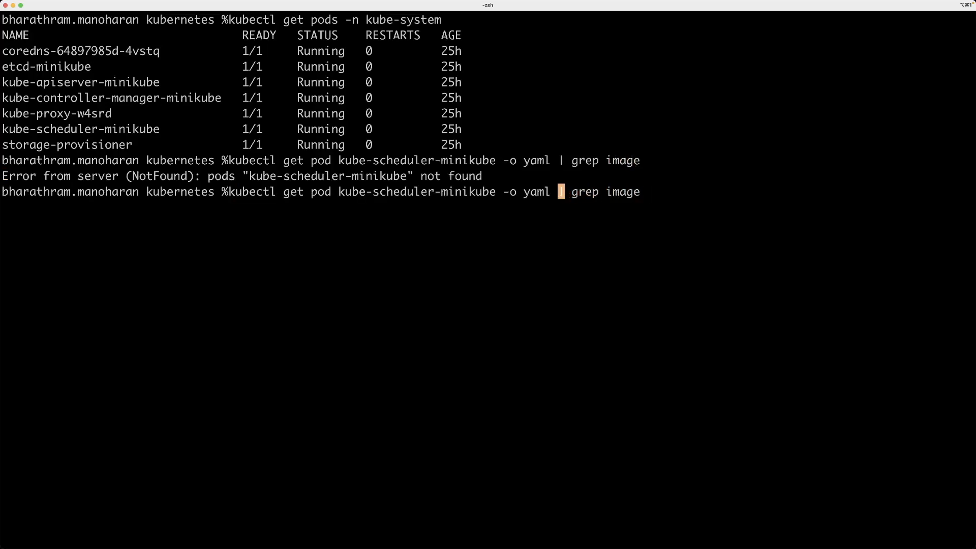
text(-n kube-system)
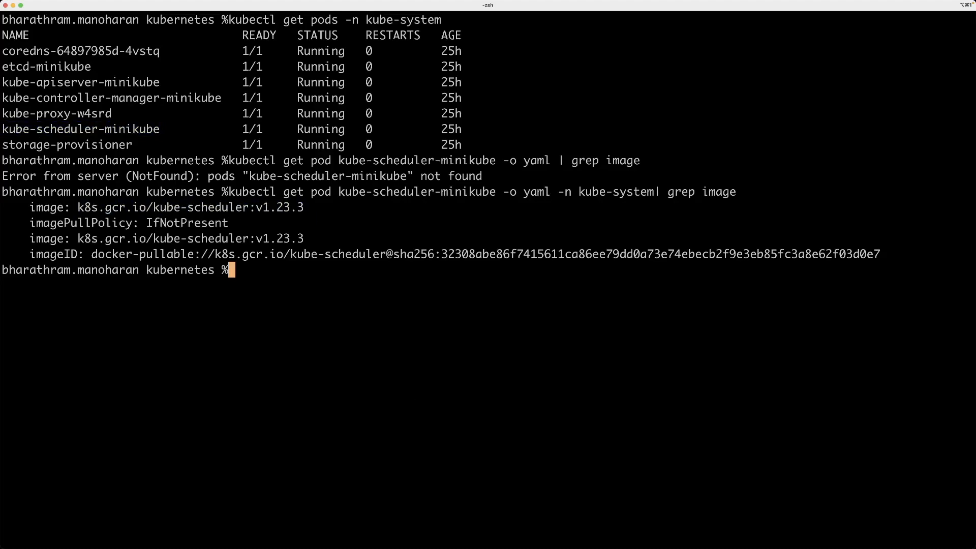
text(vi my-scheduler.yaml)
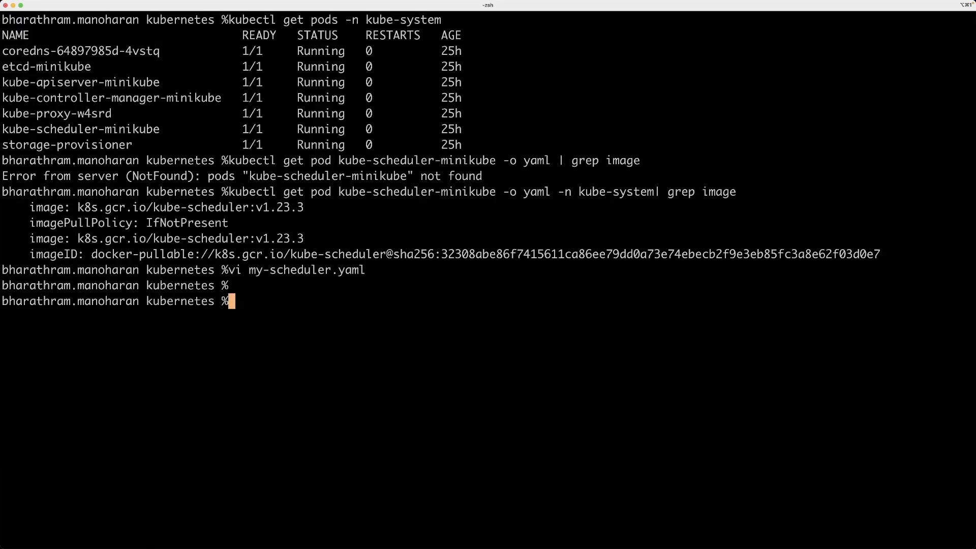
- Apply my-scheduler.yaml to deploy the second scheduler
text(kubectl app)
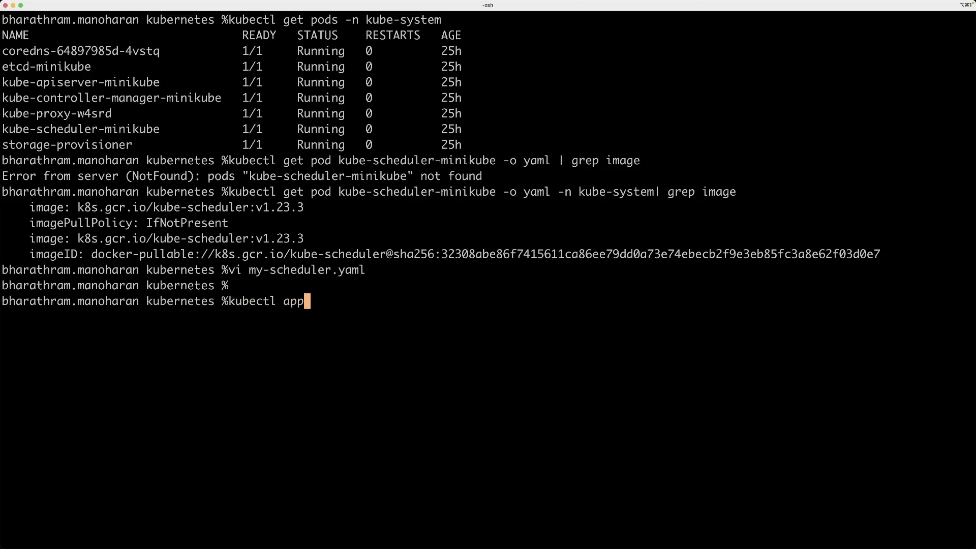
text(ly -f my-scheduler.yaml)
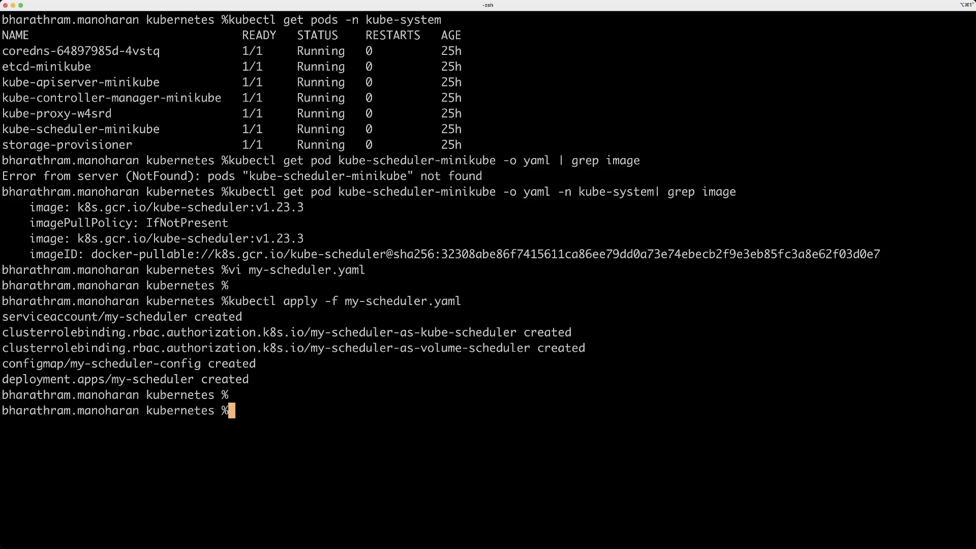
- List deployments and pods in kube-system to confirm my-scheduler is running
text(kubectl)
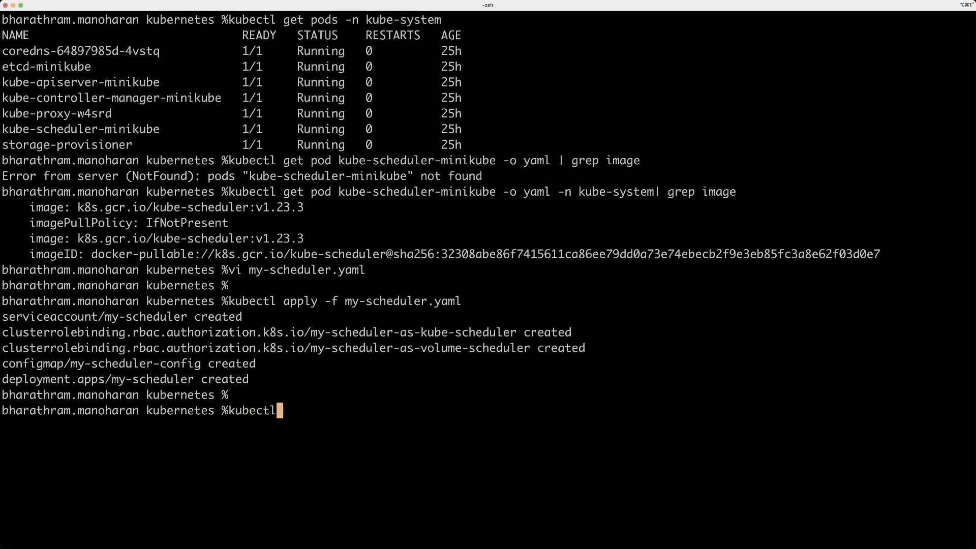
text(get deploy)
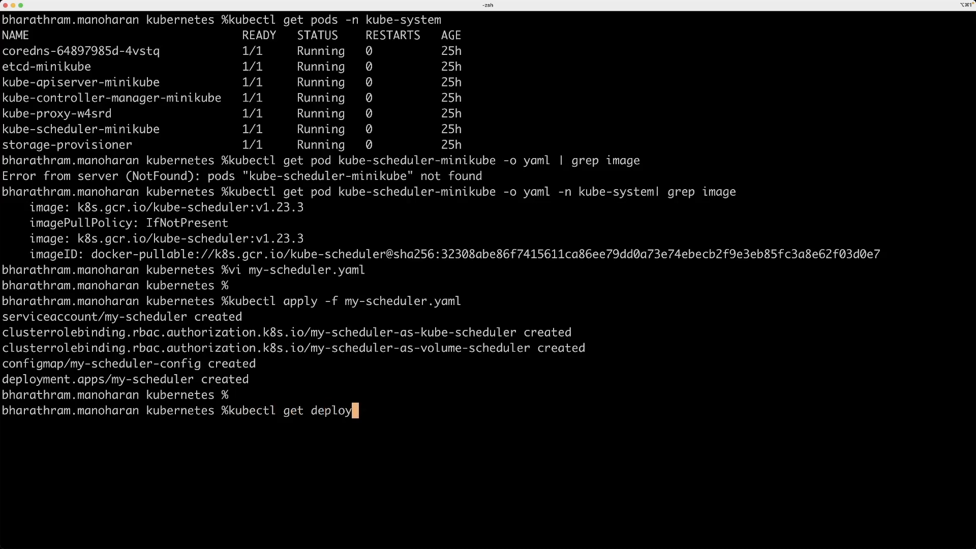
text(ment -n kube-system)
text(kubectl get pod -n kube-system)
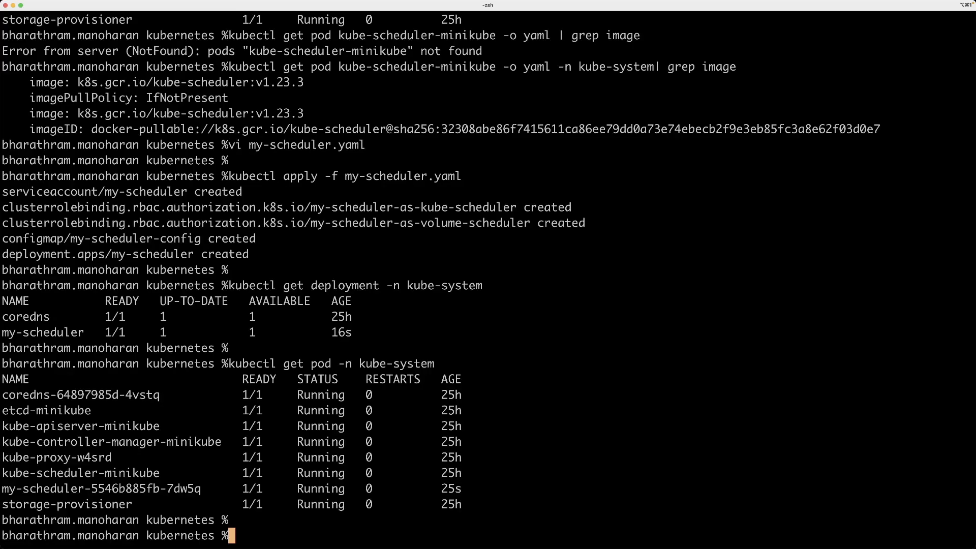
text(v)
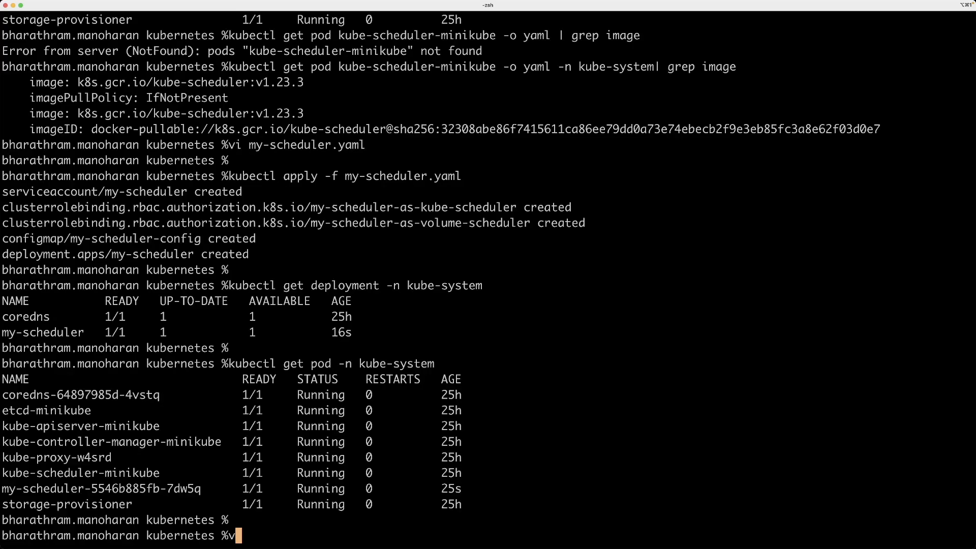
key(Enter)
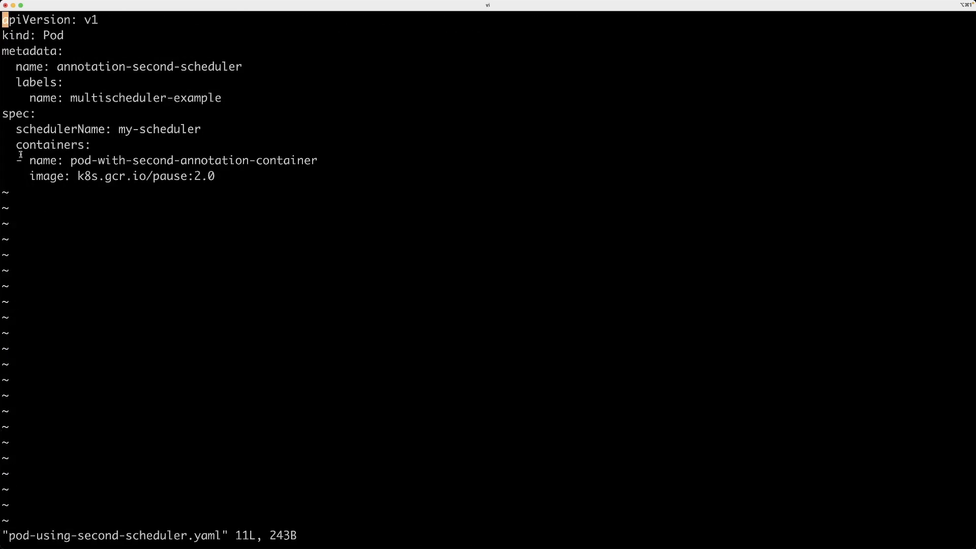
mouse_move(273, 103)
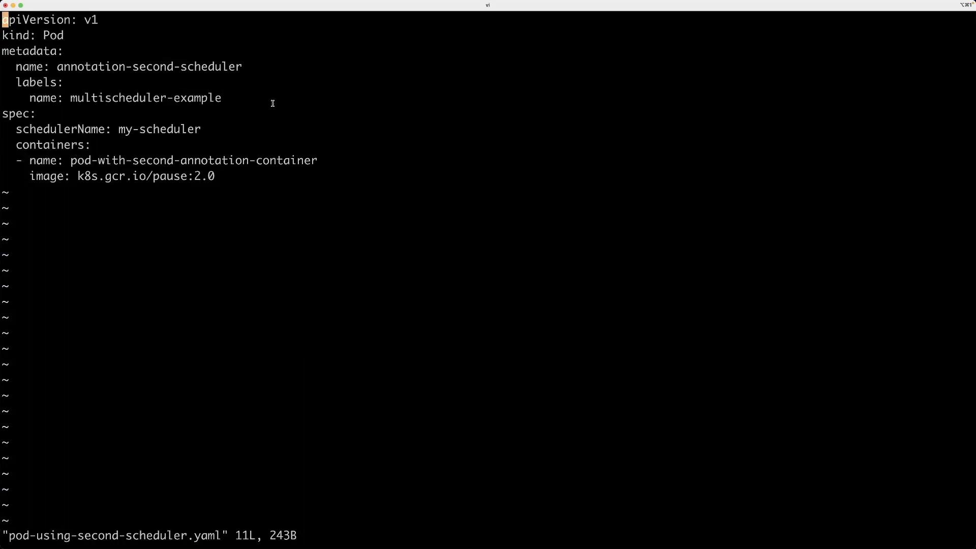
mouse_move(225, 107)
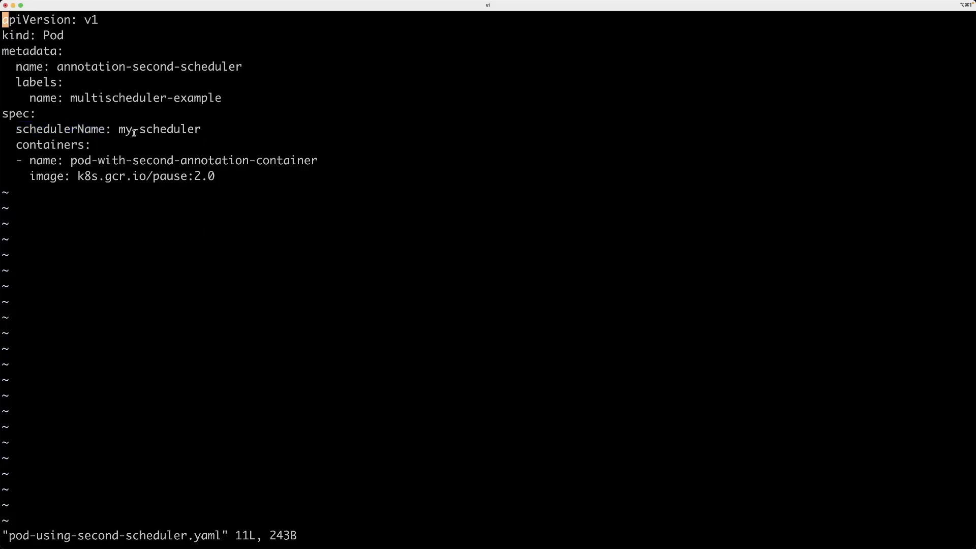
double_click(158, 130)
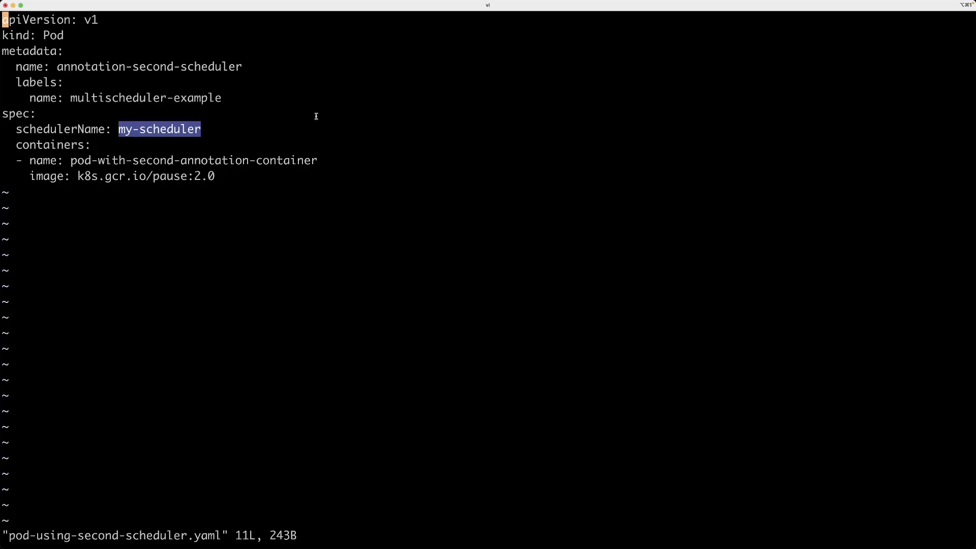
mouse_move(134, 93)
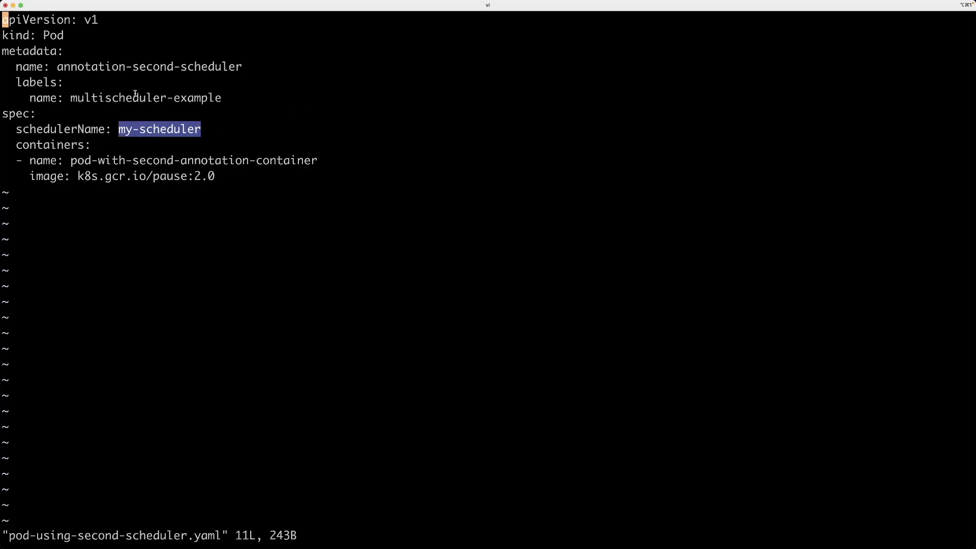
mouse_move(68, 124)
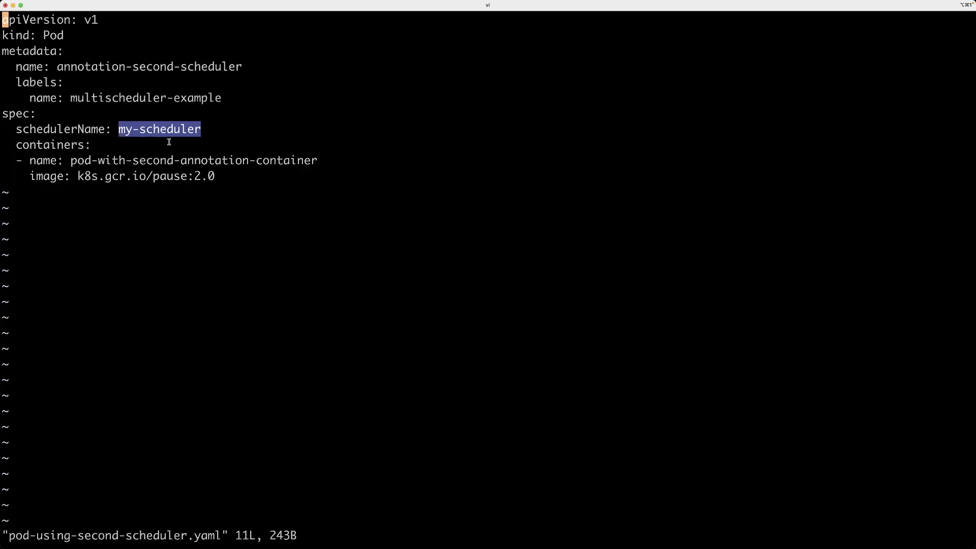
mouse_move(247, 177)
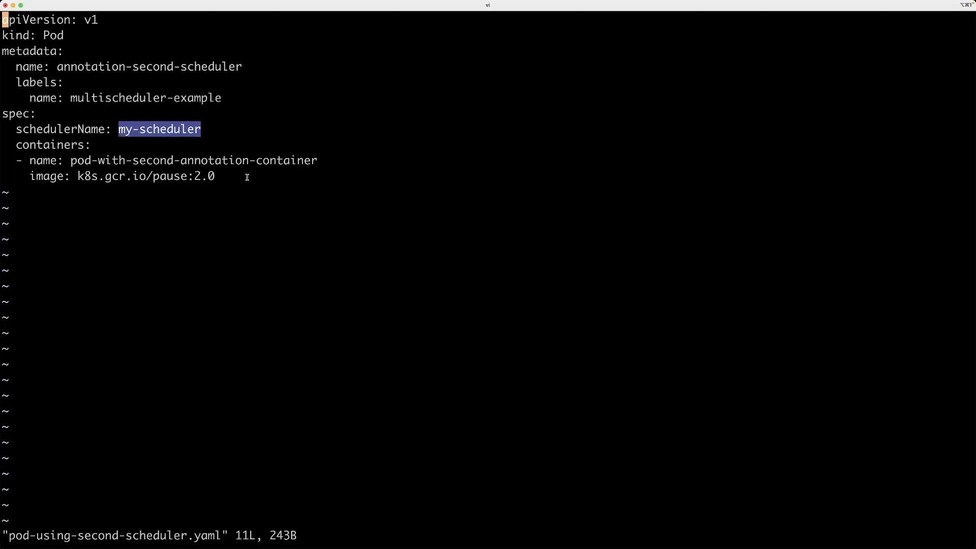
key(:)
text(kube)
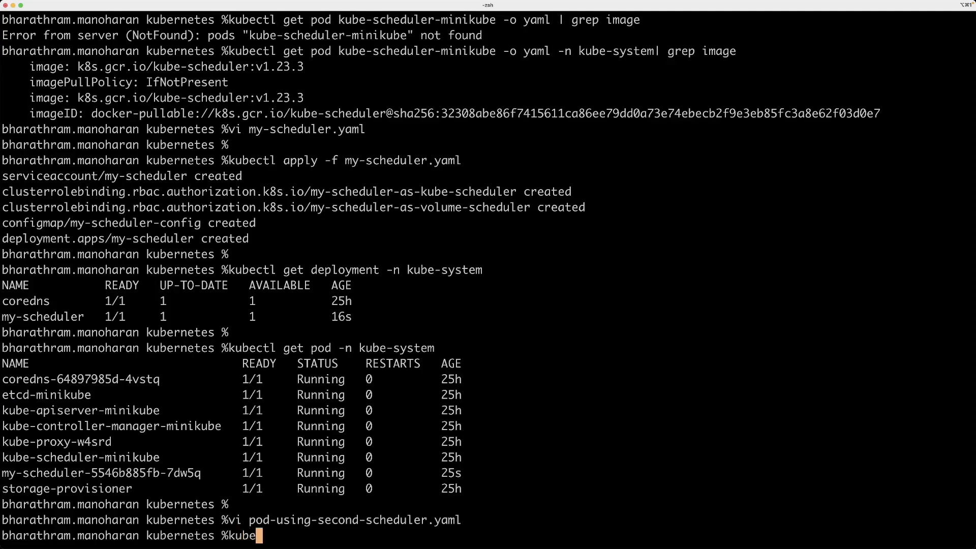
- Apply pod-using-second-scheduler.yaml to create the annotation-second-scheduler pod
text(ctl apply -f)
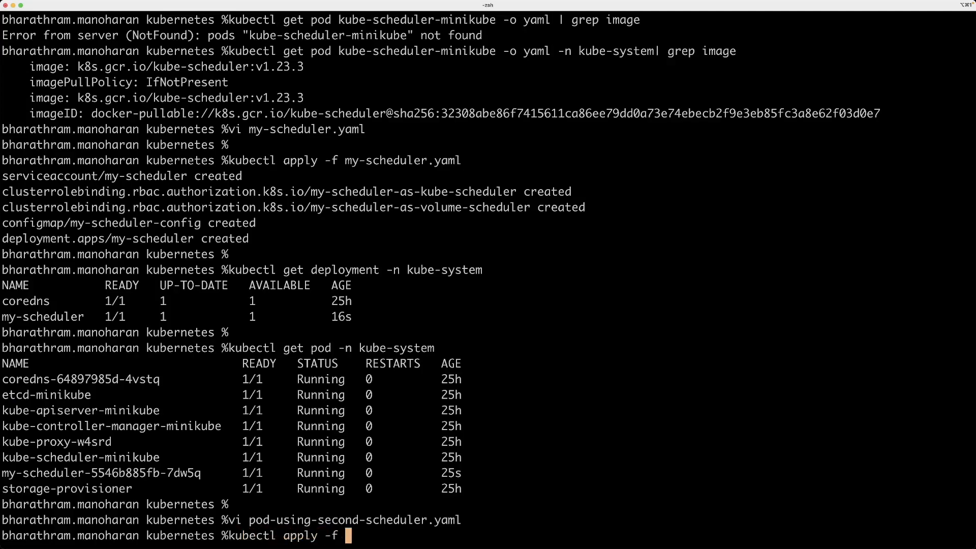
double_click(355, 519)
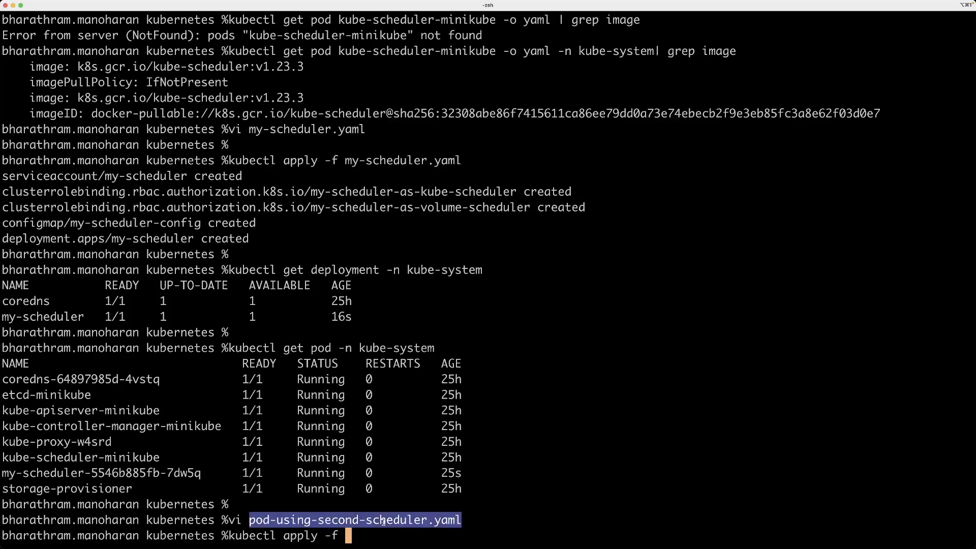
key(Return)
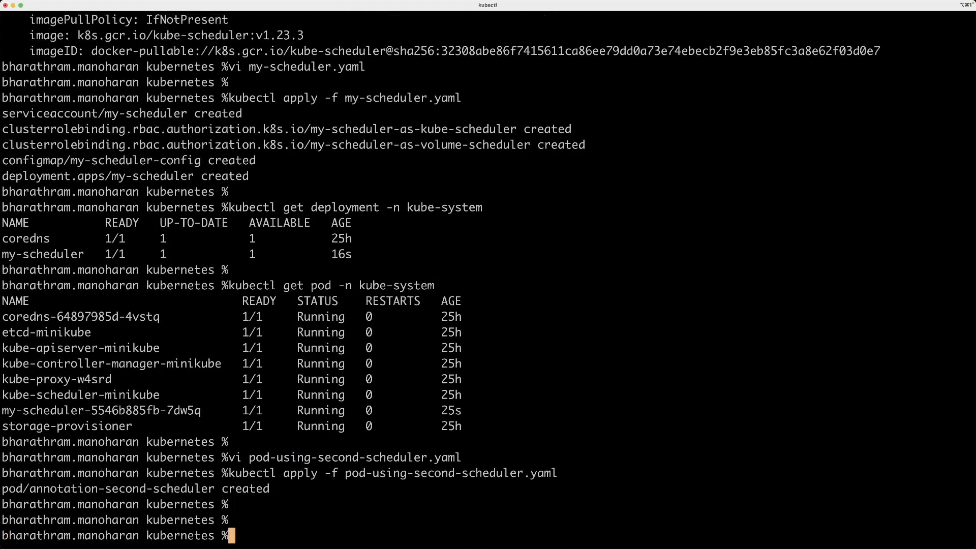
text(kubectl)
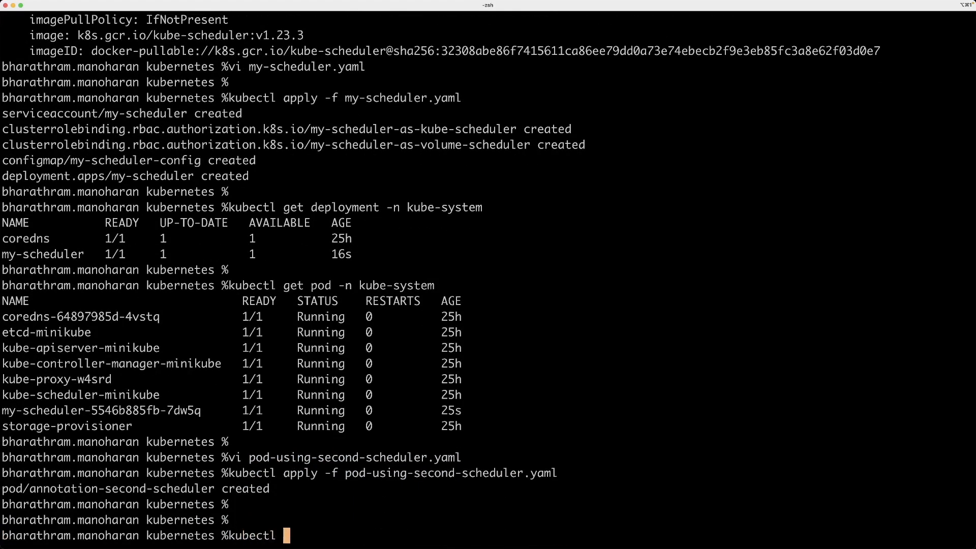
text(get ee)
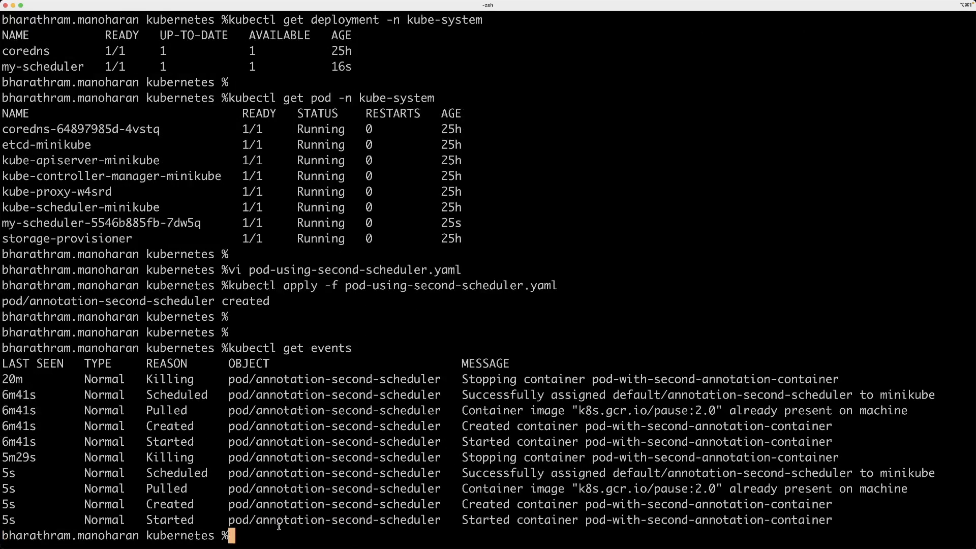
mouse_move(73, 410)
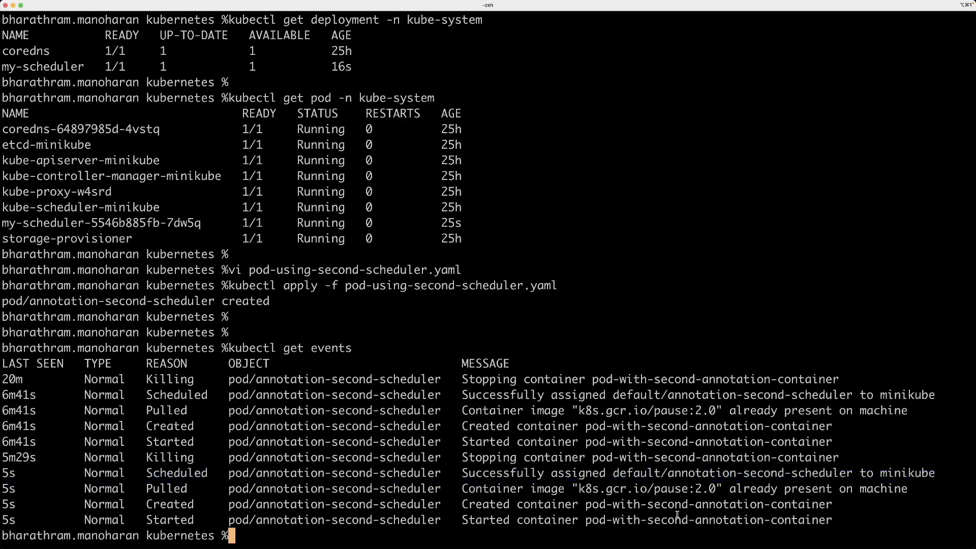
mouse_move(897, 472)
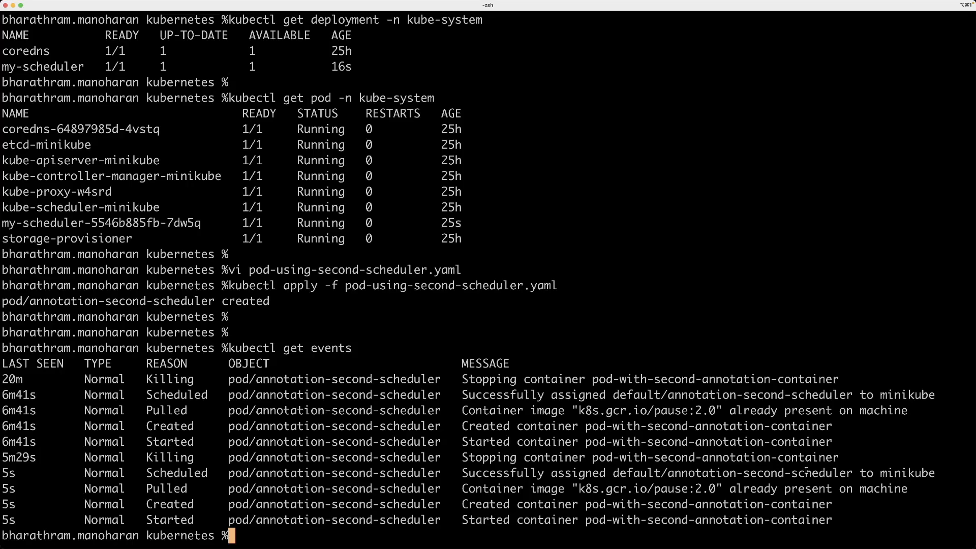
mouse_move(746, 337)
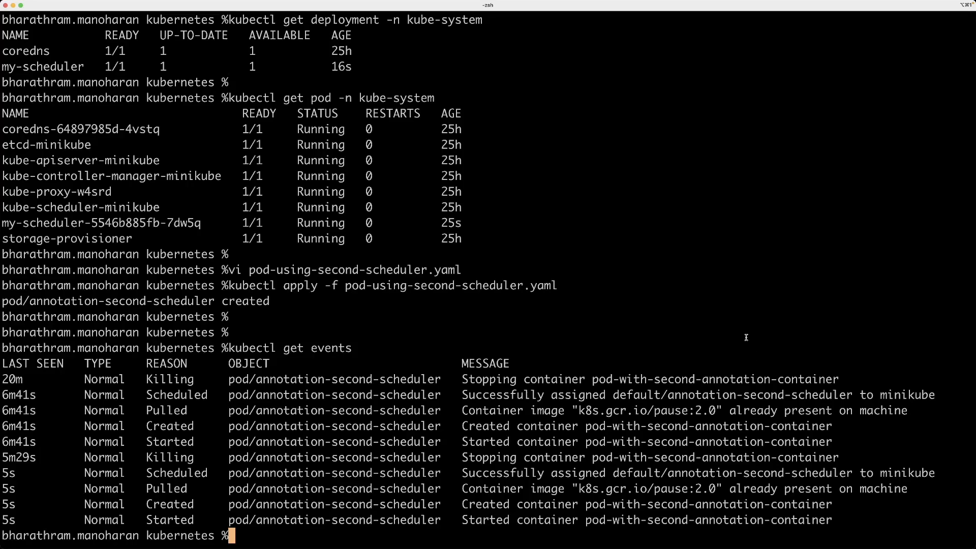
- Highlight the running my-scheduler pod name in the earlier pod listing
double_click(103, 223)
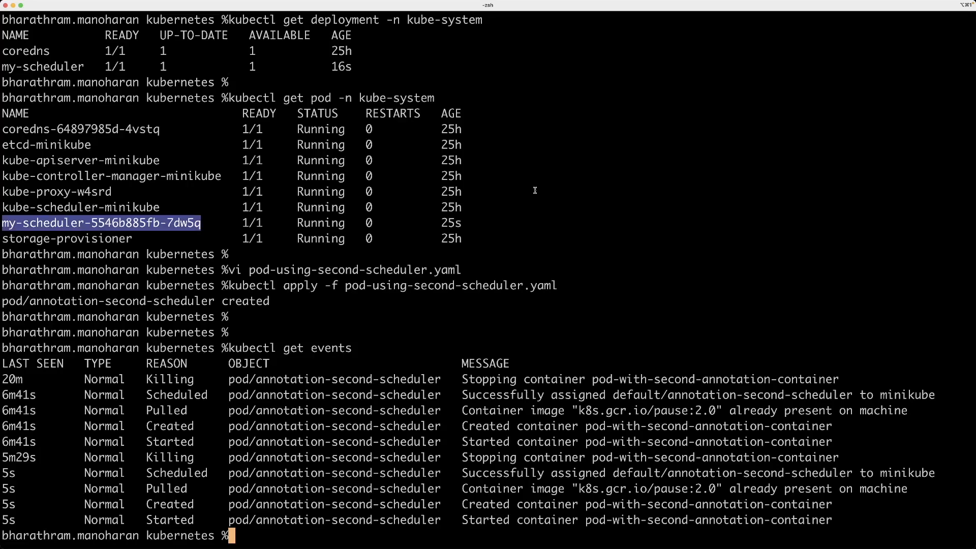